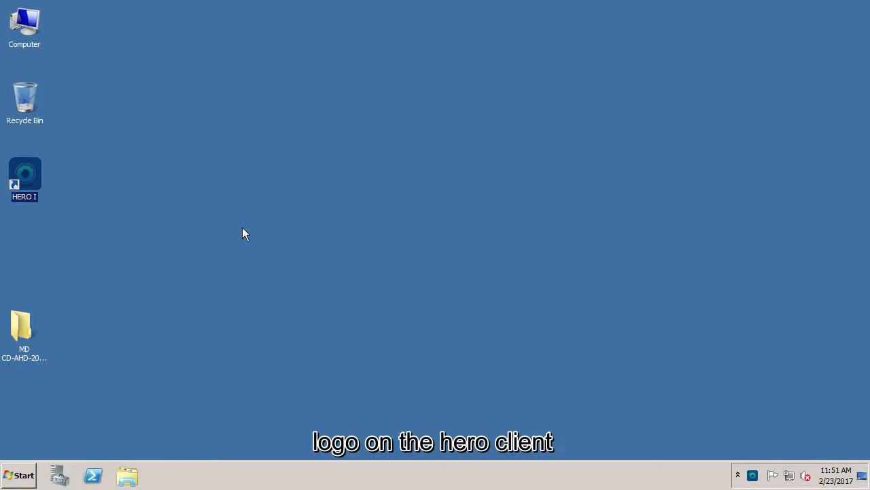
- Launch the HERO client, sign in as admin and bring up System Manage
{"action": "double_click", "coordinate": [24, 174]}
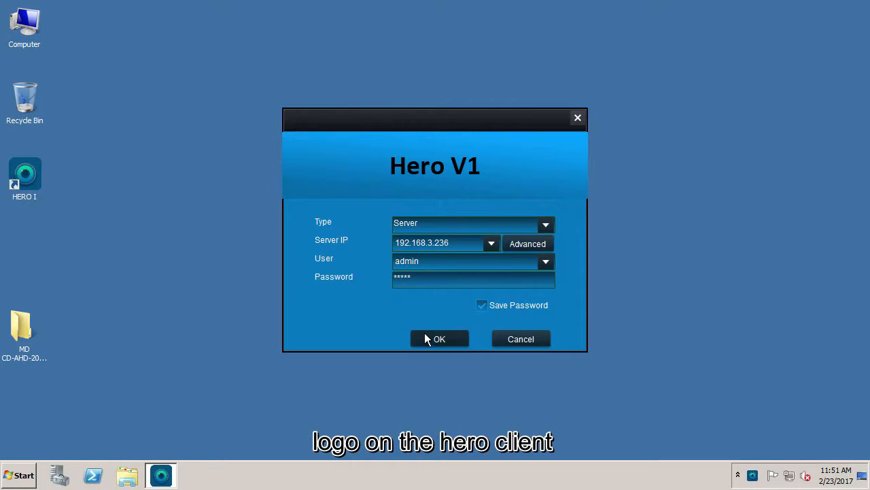
{"action": "left_click", "coordinate": [437, 338]}
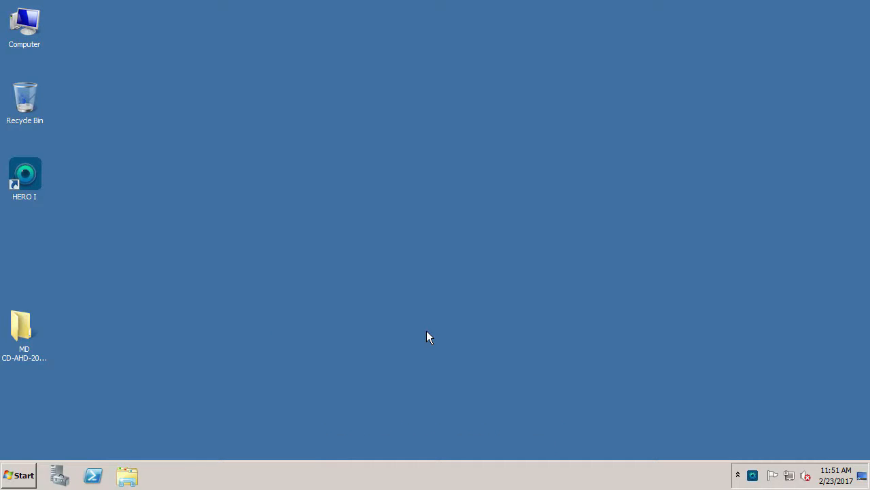
{"action": "double_click", "coordinate": [25, 174]}
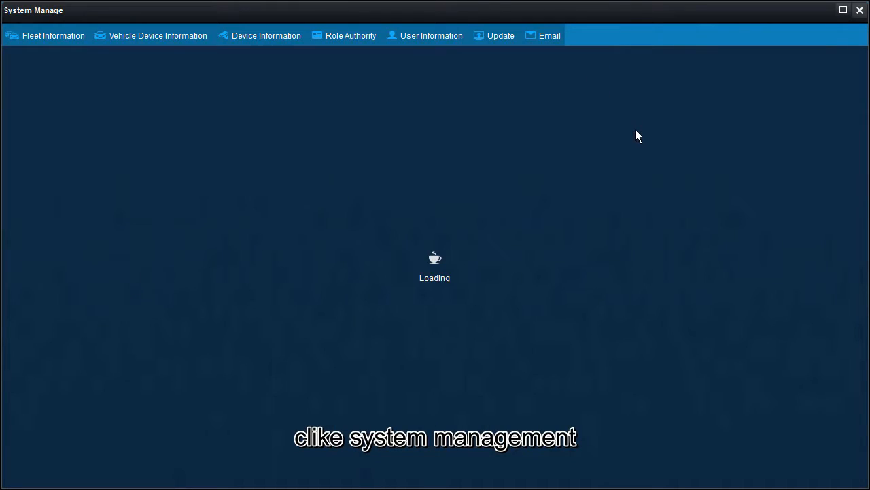
{"action": "mouse_move", "coordinate": [397, 191]}
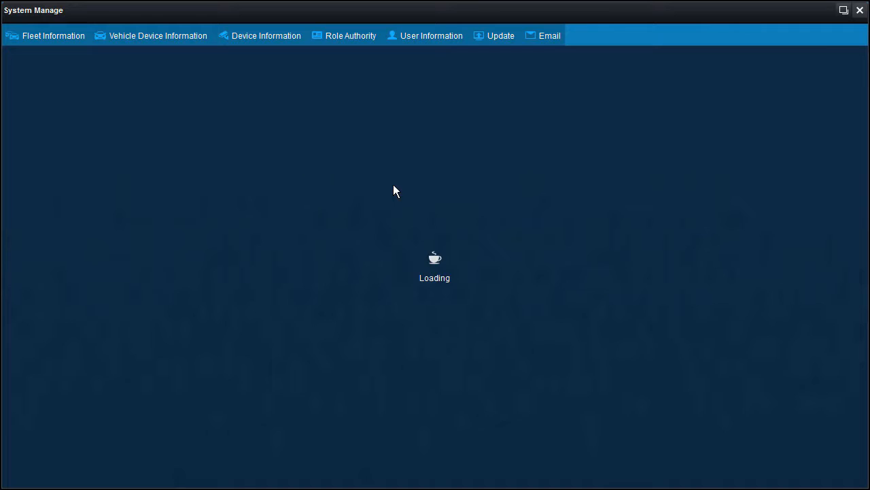
- Show the Fleet Information list of fleets under the Center group
{"action": "left_click", "coordinate": [53, 36]}
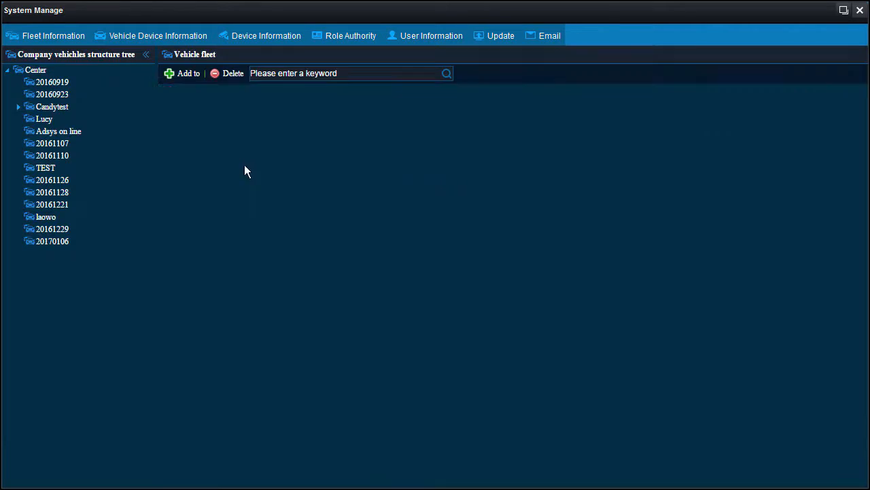
{"action": "left_click", "coordinate": [36, 70]}
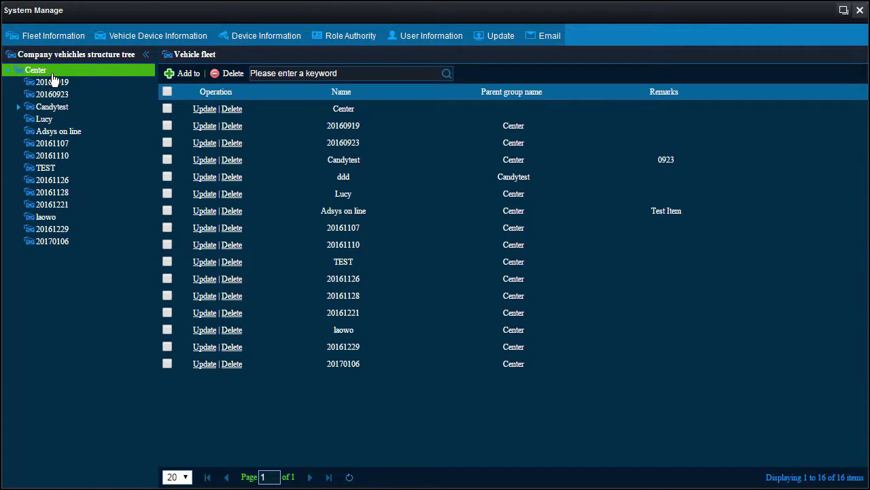
- Create a new fleet named VehicleGroup001 with Center as its parent group
{"action": "left_click", "coordinate": [187, 74]}
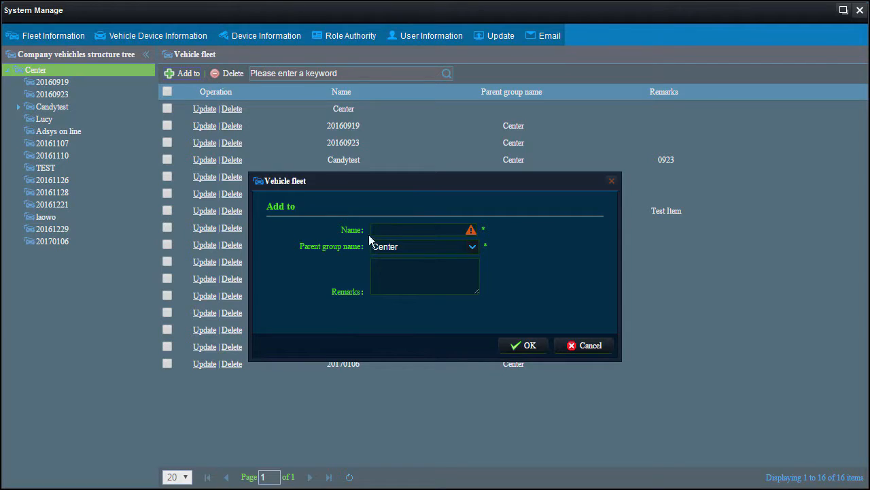
{"action": "left_click", "coordinate": [422, 229]}
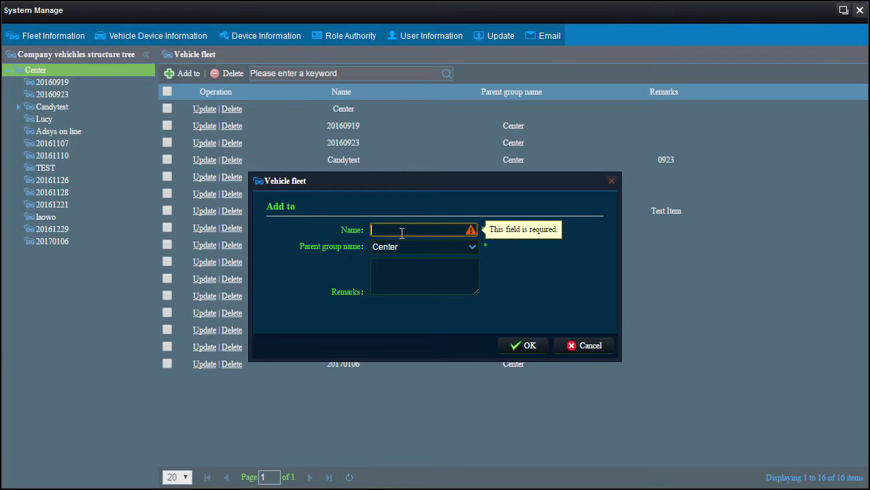
{"action": "type", "text": "Vehicl"}
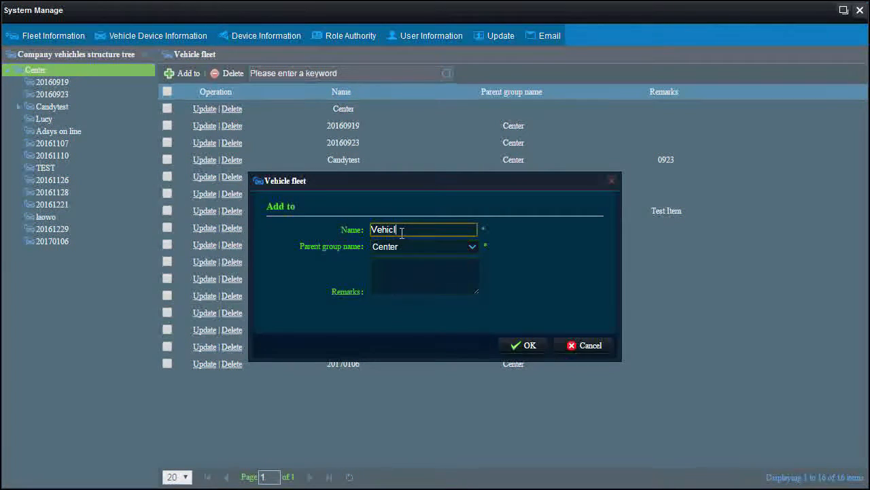
{"action": "type", "text": "eGroup"}
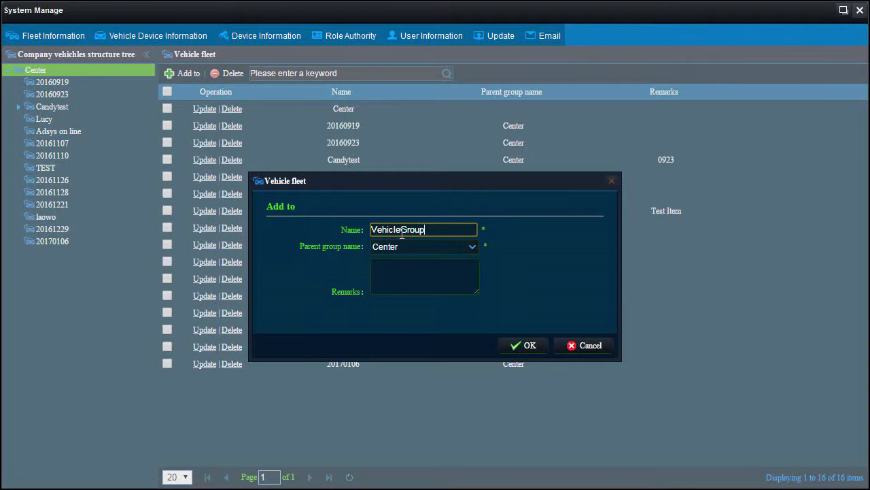
{"action": "type", "text": "001"}
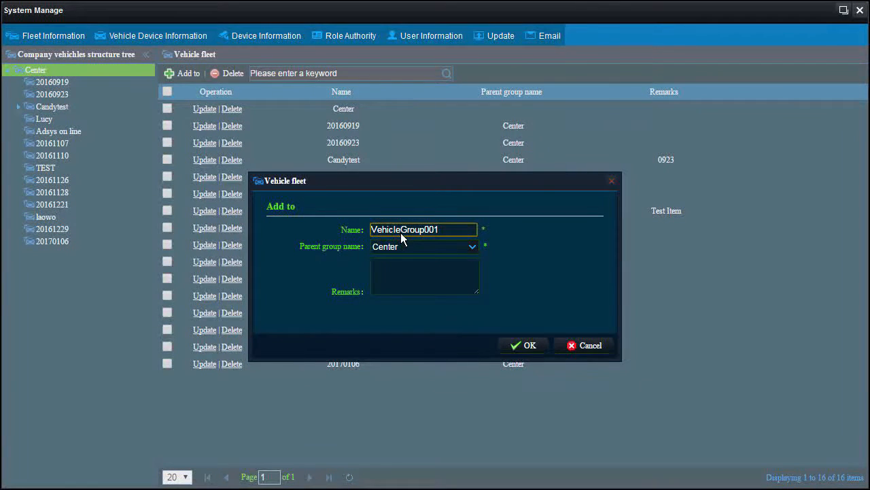
{"action": "left_click", "coordinate": [472, 246]}
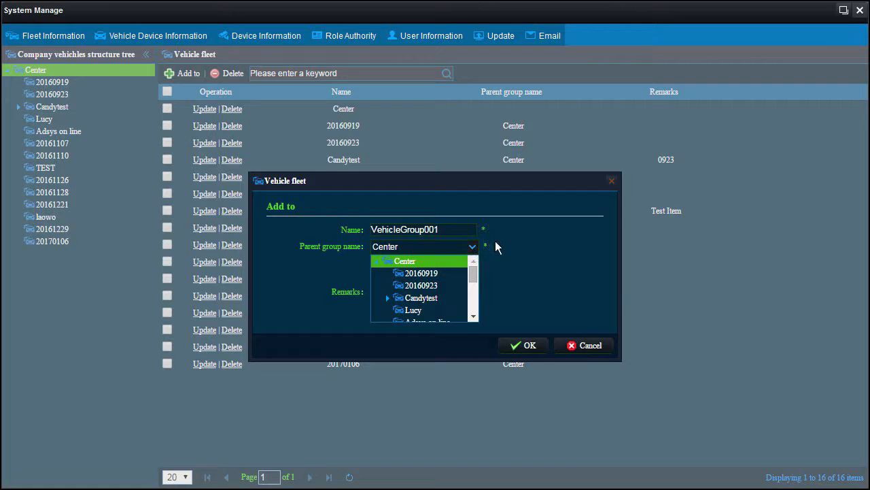
{"action": "left_click", "coordinate": [419, 272]}
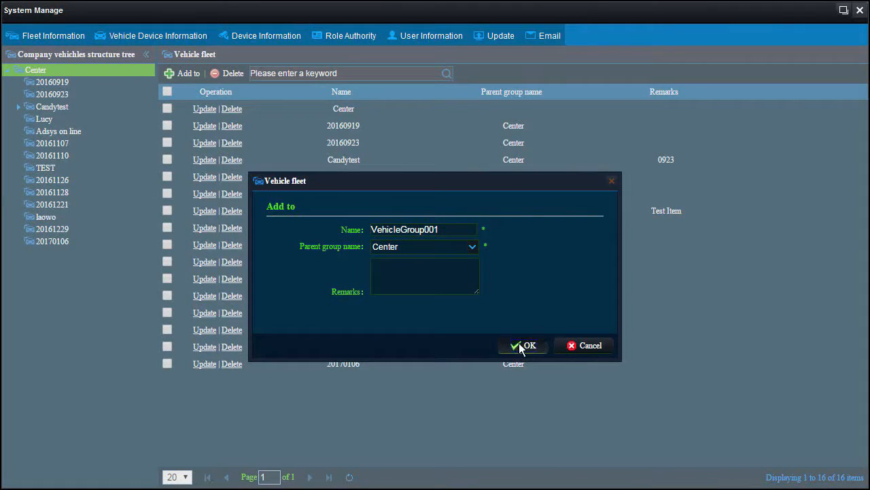
{"action": "left_click", "coordinate": [524, 346]}
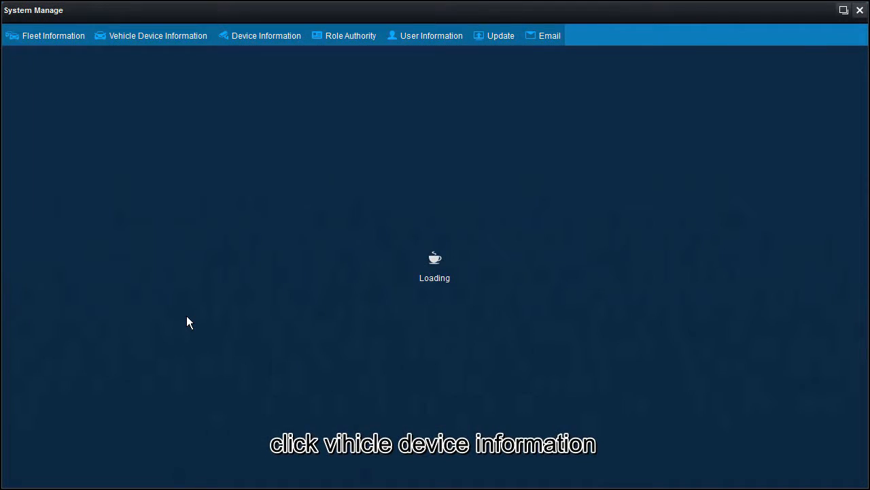
- Show the Vehicle Device Information for the VehicleGroup001 fleet
{"action": "left_click", "coordinate": [157, 35]}
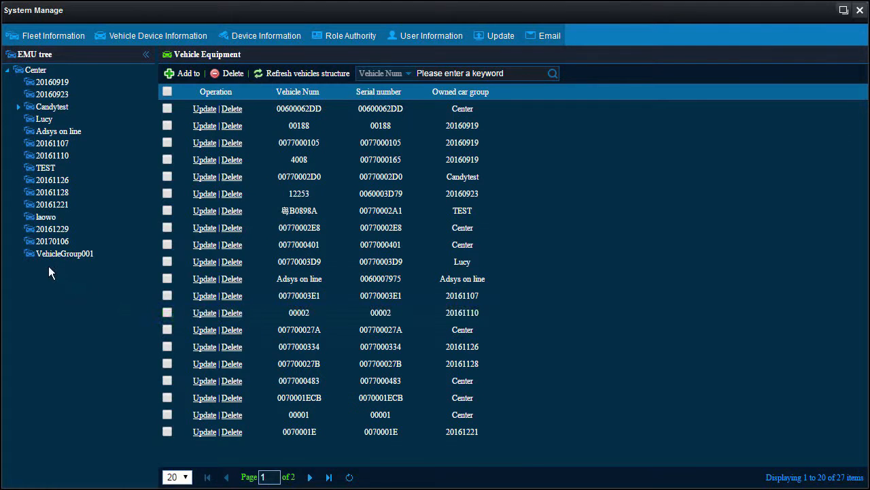
{"action": "left_click", "coordinate": [64, 253]}
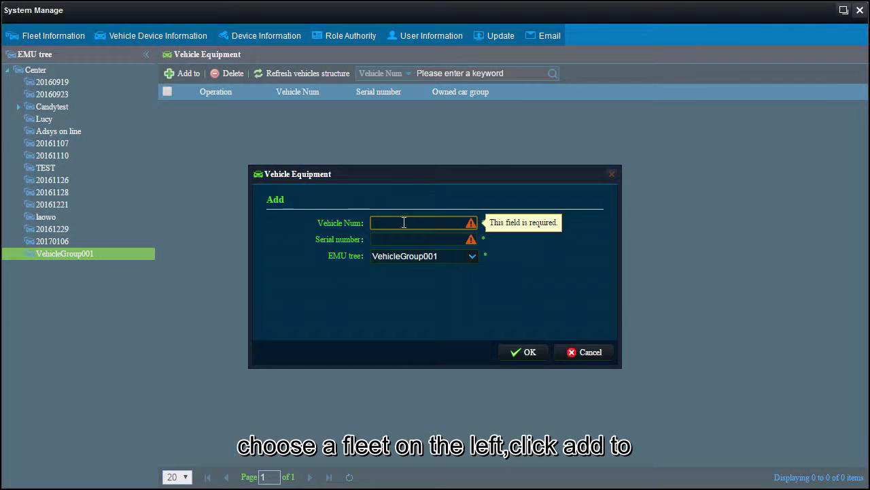
- Add vehicle Bus001 with serial number 007700075D to VehicleGroup001
{"action": "type", "text": "Bus"}
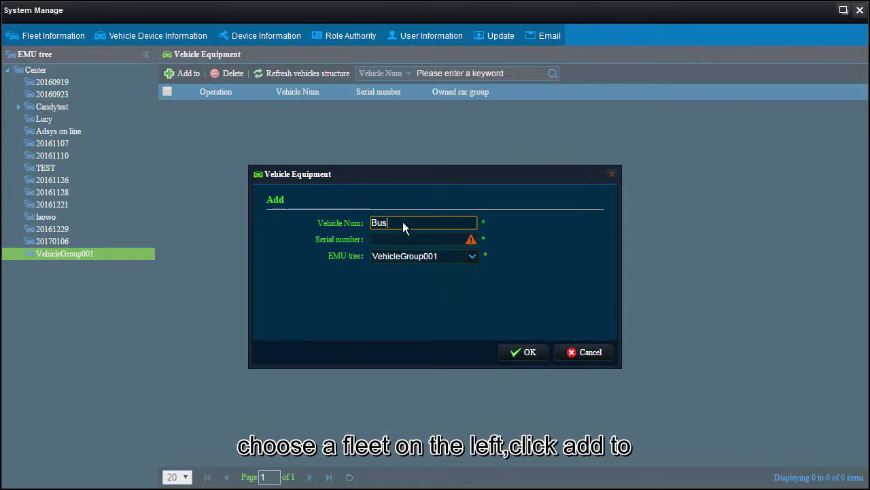
{"action": "type", "text": "001"}
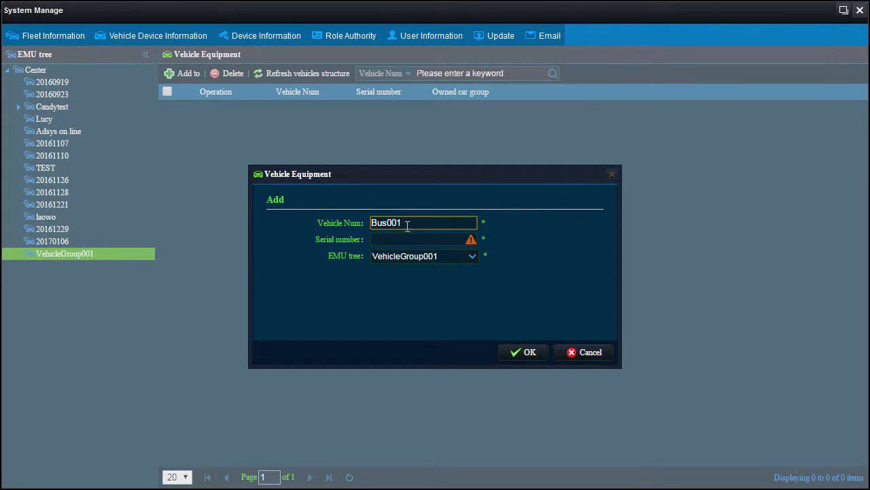
{"action": "type", "text": "0077"}
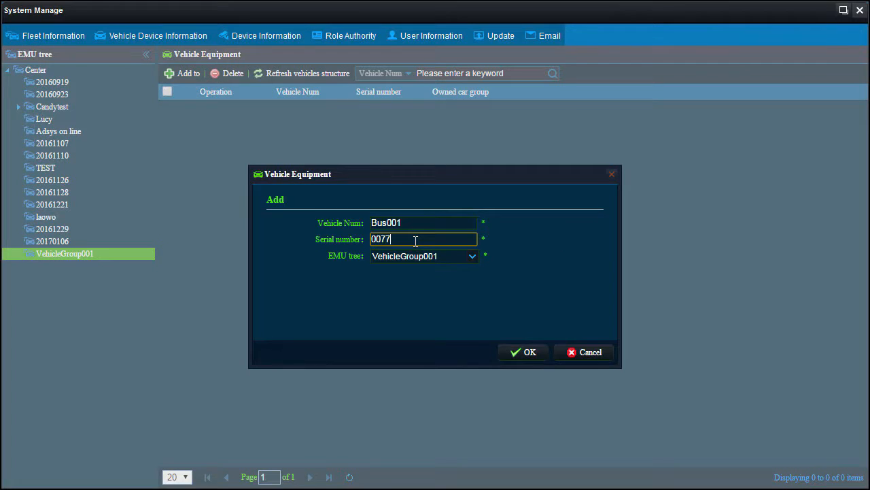
{"action": "type", "text": "000"}
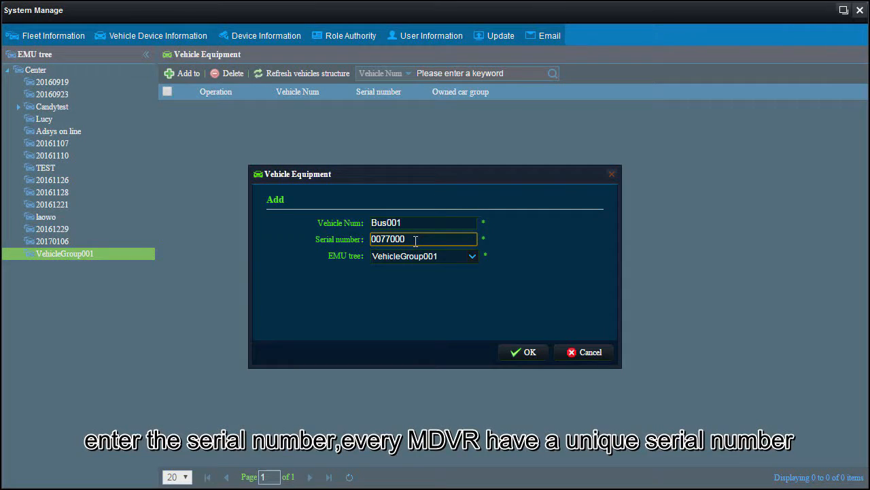
{"action": "type", "text": "75"}
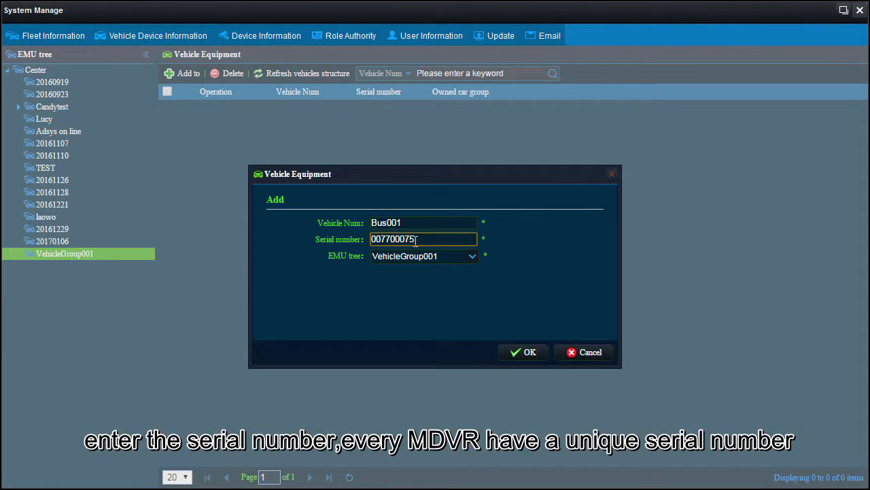
{"action": "type", "text": "D"}
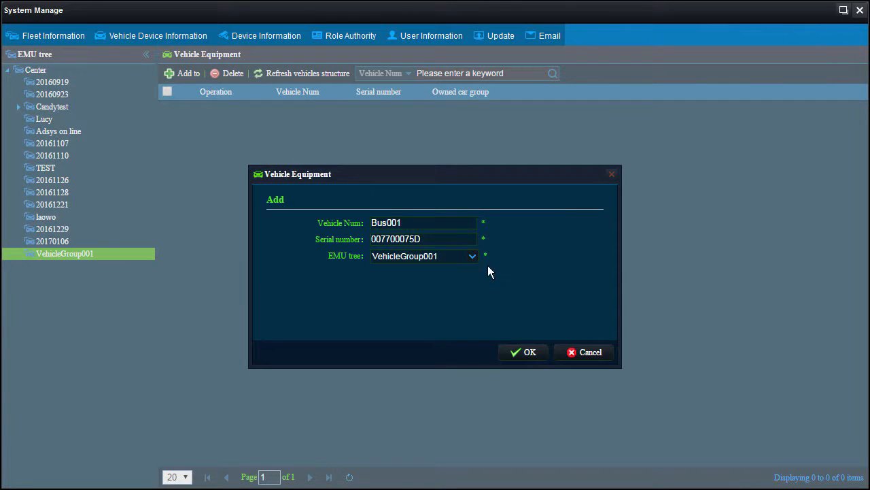
{"action": "left_click", "coordinate": [523, 351]}
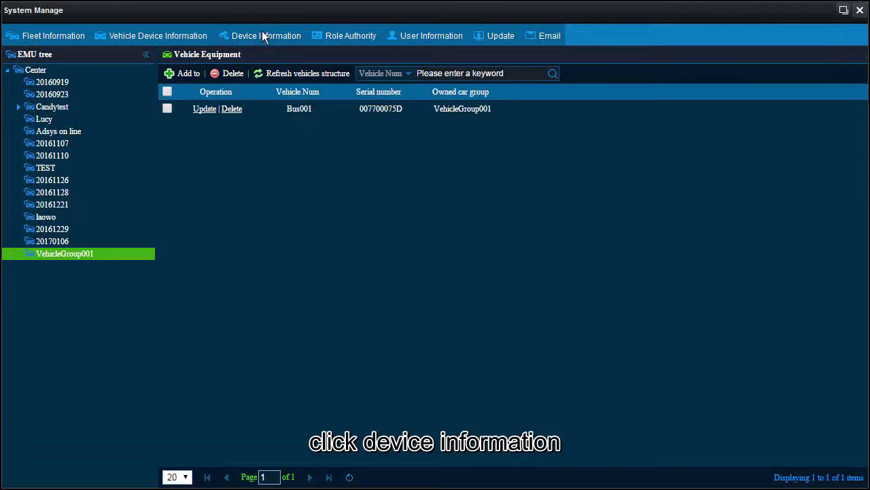
- Show the Device Information records filtered to VehicleGroup001
{"action": "left_click", "coordinate": [265, 36]}
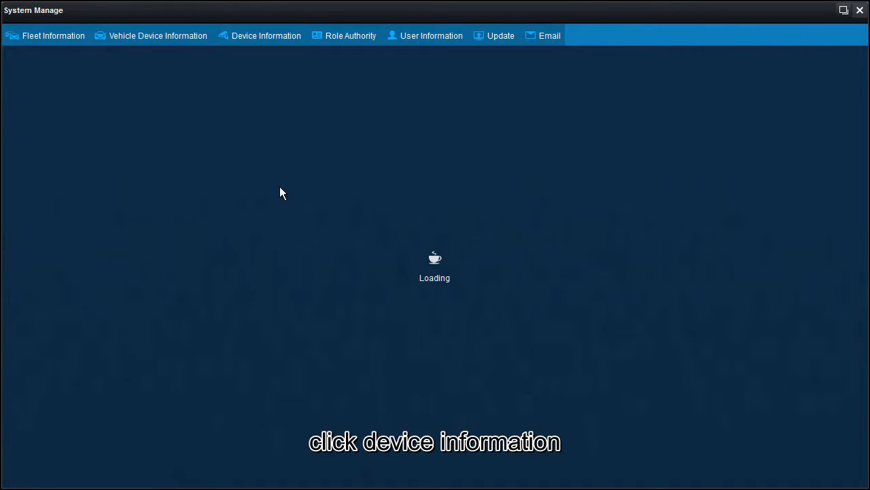
{"action": "left_click", "coordinate": [267, 36]}
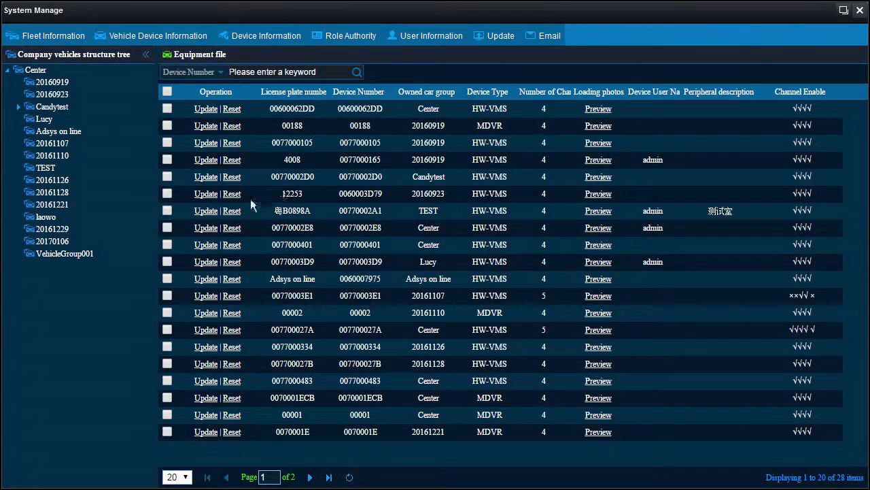
{"action": "left_click", "coordinate": [64, 253]}
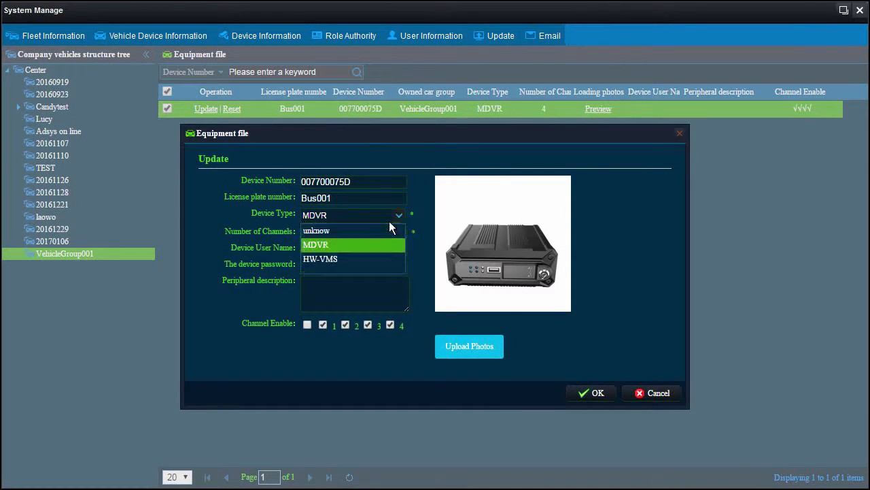
- Save Bus001's device as HW-VMS type with user name admin and its password
{"action": "left_click", "coordinate": [320, 259]}
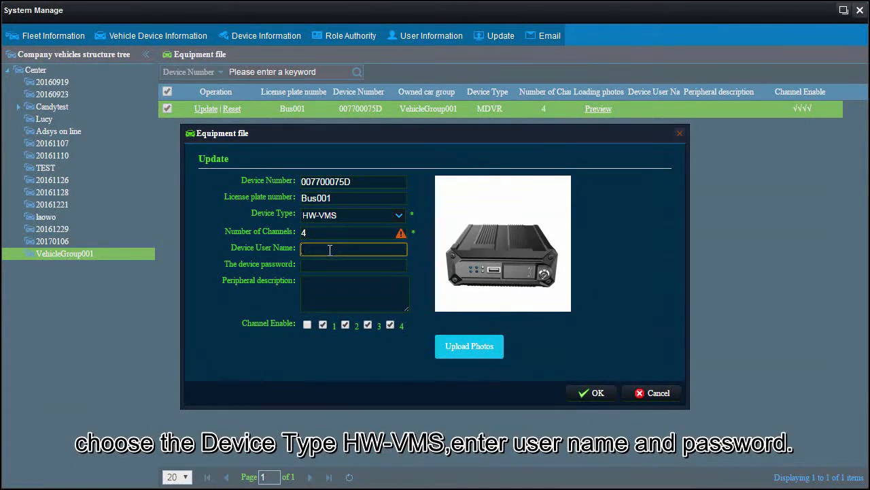
{"action": "type", "text": "admin"}
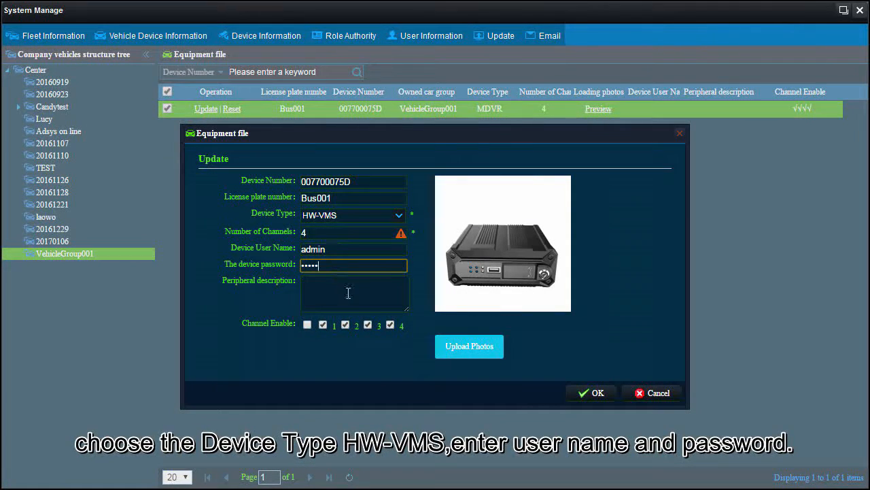
{"action": "mouse_move", "coordinate": [591, 393]}
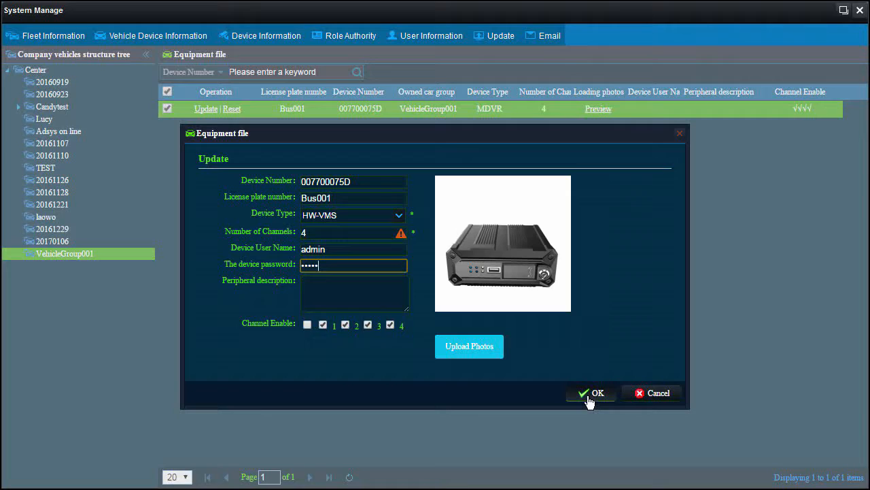
{"action": "left_click", "coordinate": [590, 393]}
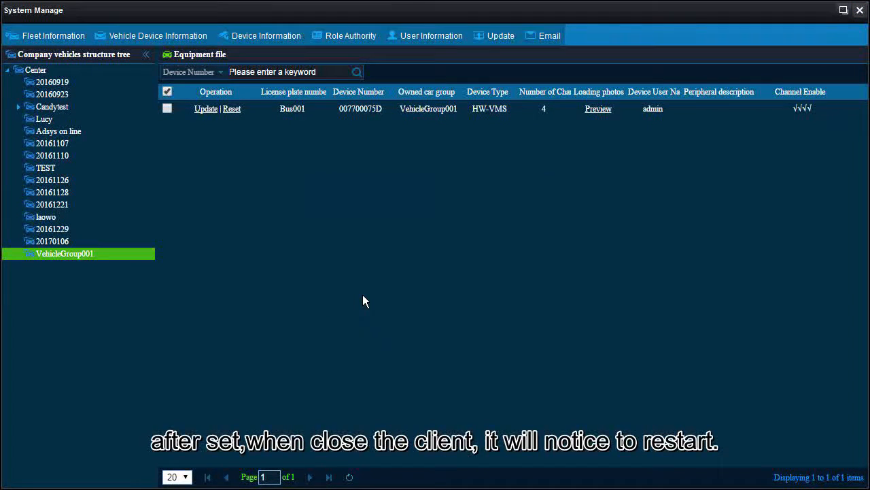
- Close System Manage and relaunch the HERO client from the desktop shortcut
{"action": "left_click", "coordinate": [859, 9]}
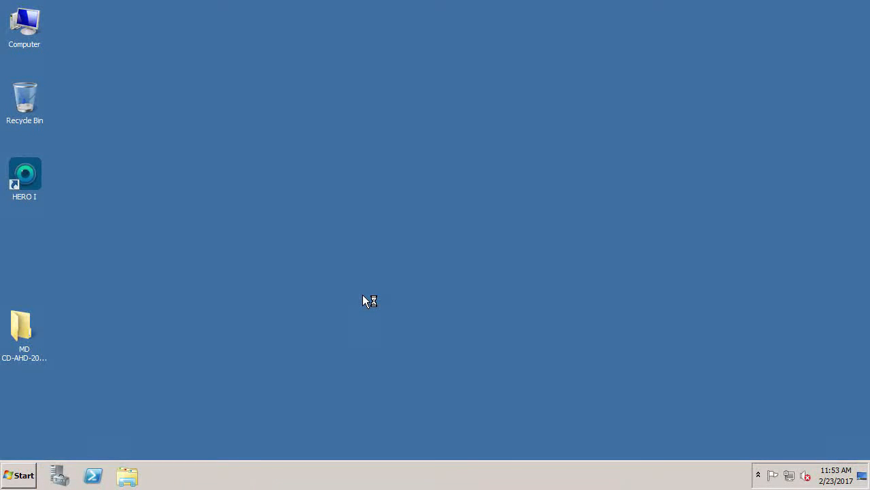
{"action": "mouse_move", "coordinate": [364, 300]}
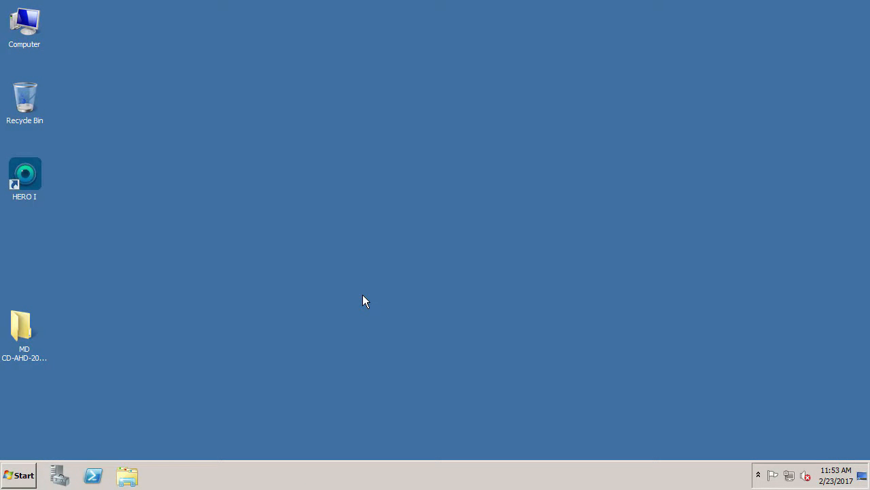
{"action": "double_click", "coordinate": [24, 174]}
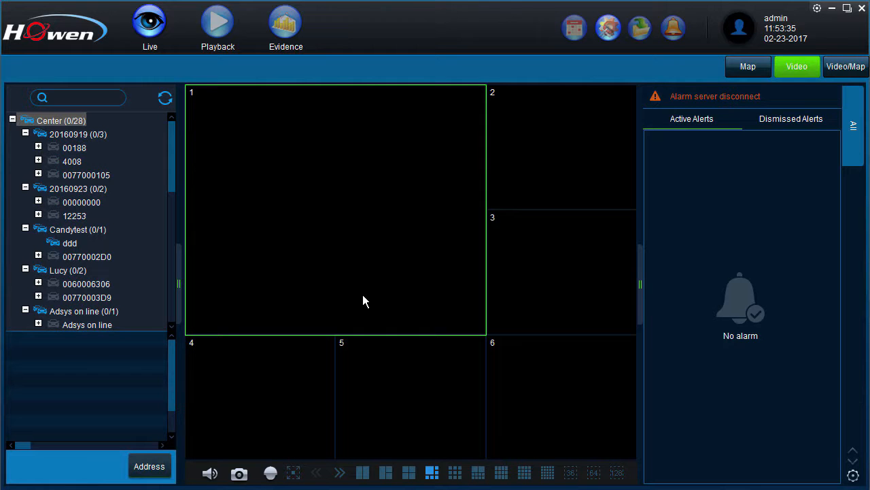
- Expand Bus001 under VehicleGroup001 in the live-view tree to show its four channels
{"action": "scroll", "scroll_direction": "down", "scroll_amount": 3}
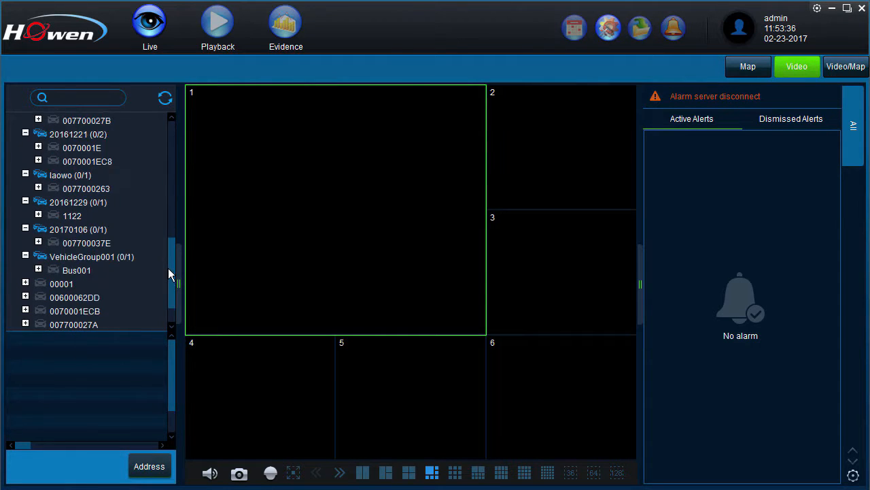
{"action": "scroll", "scroll_direction": "down", "scroll_amount": 3}
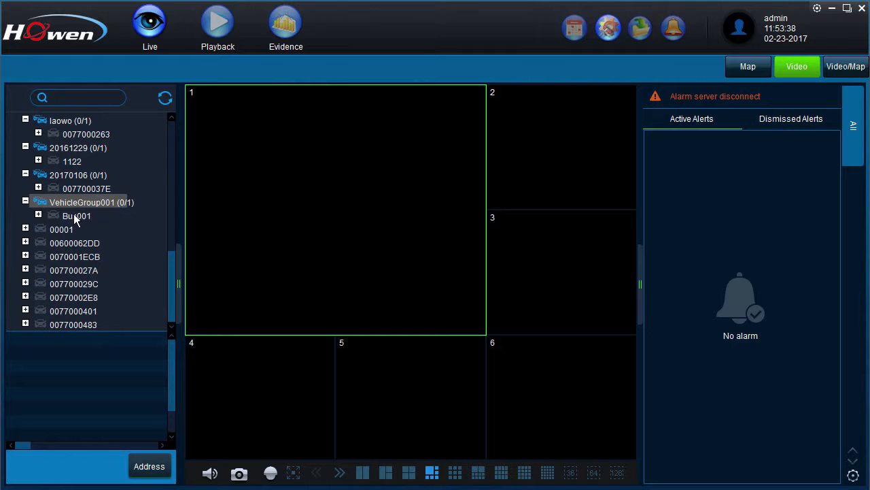
{"action": "left_click", "coordinate": [38, 215]}
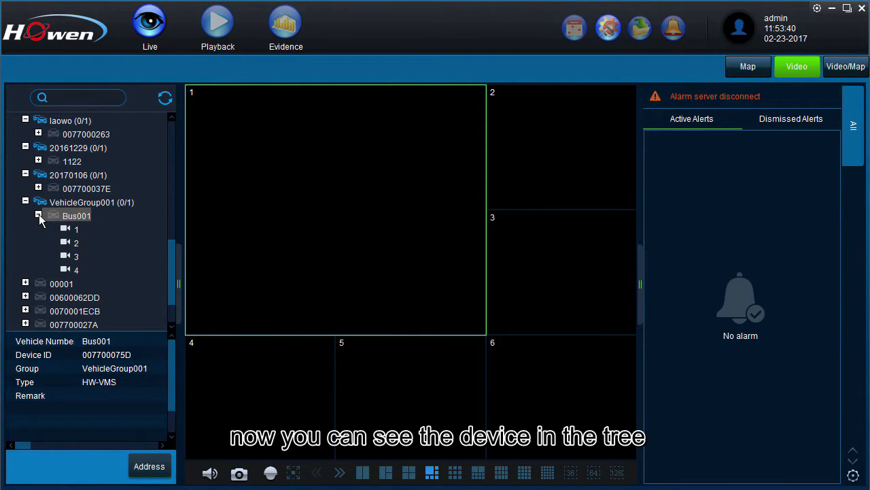